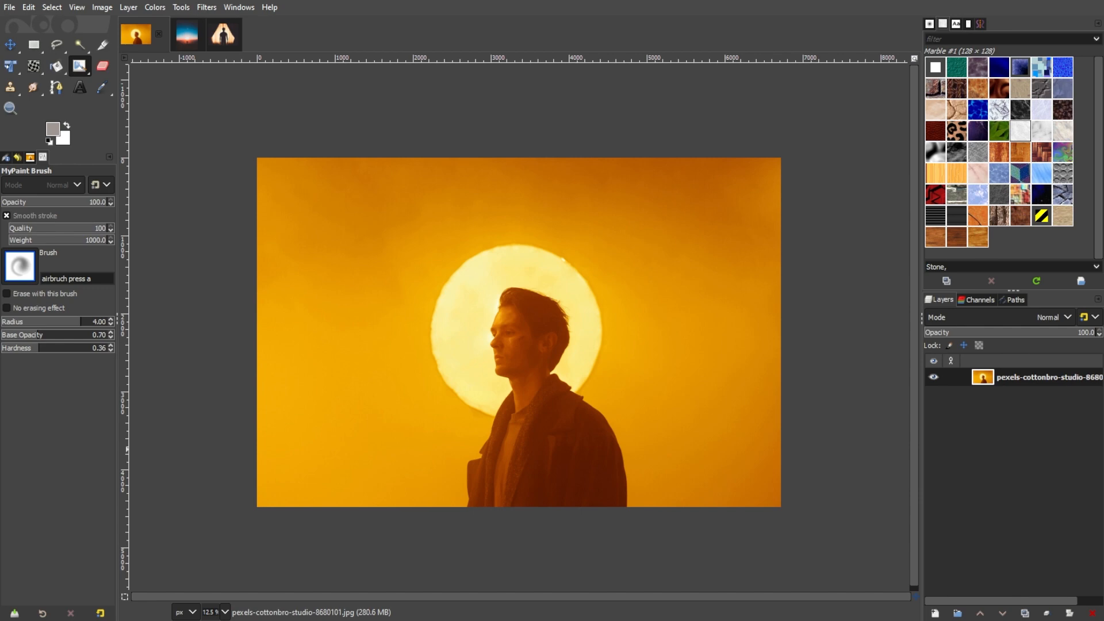
mouse_move(237, 15)
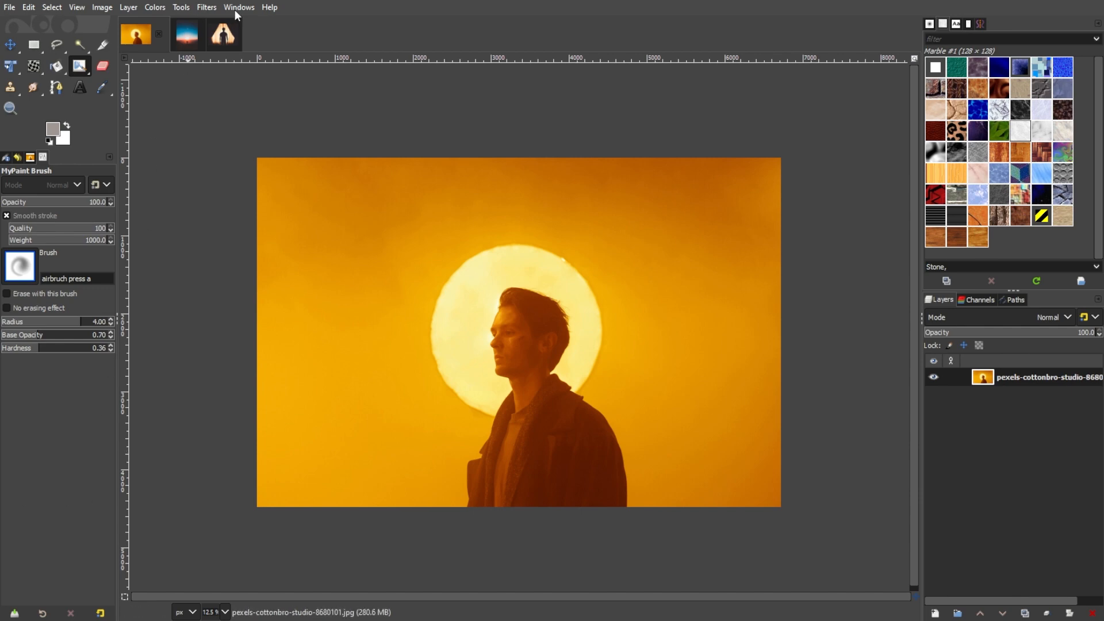
Import the mountain sunset photo as a new layer over the man's portrait
left_click(238, 7)
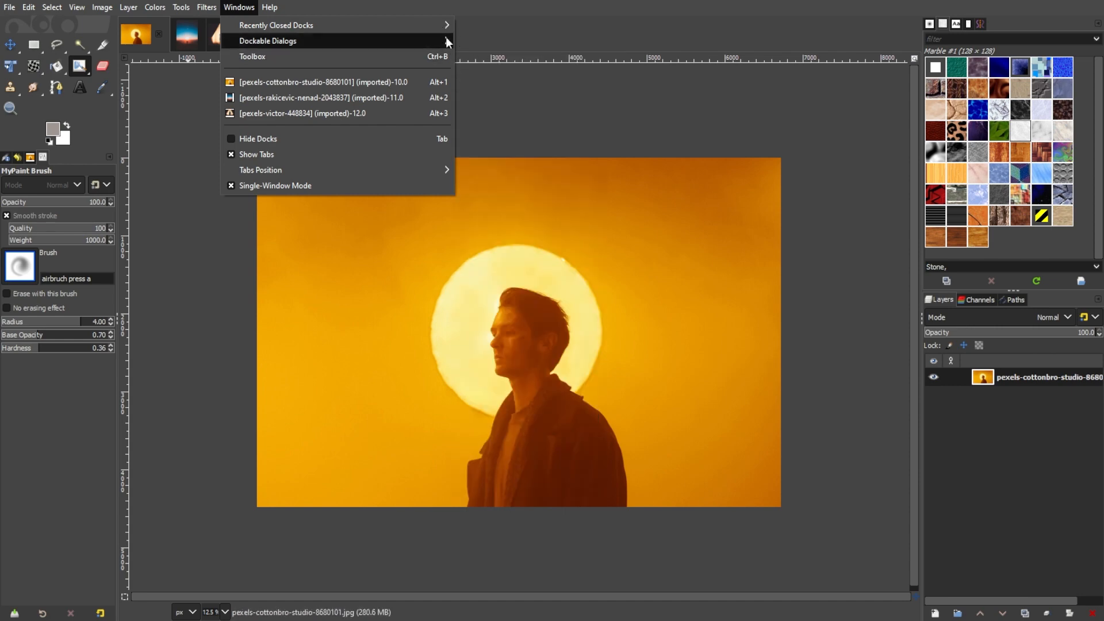
mouse_move(267, 41)
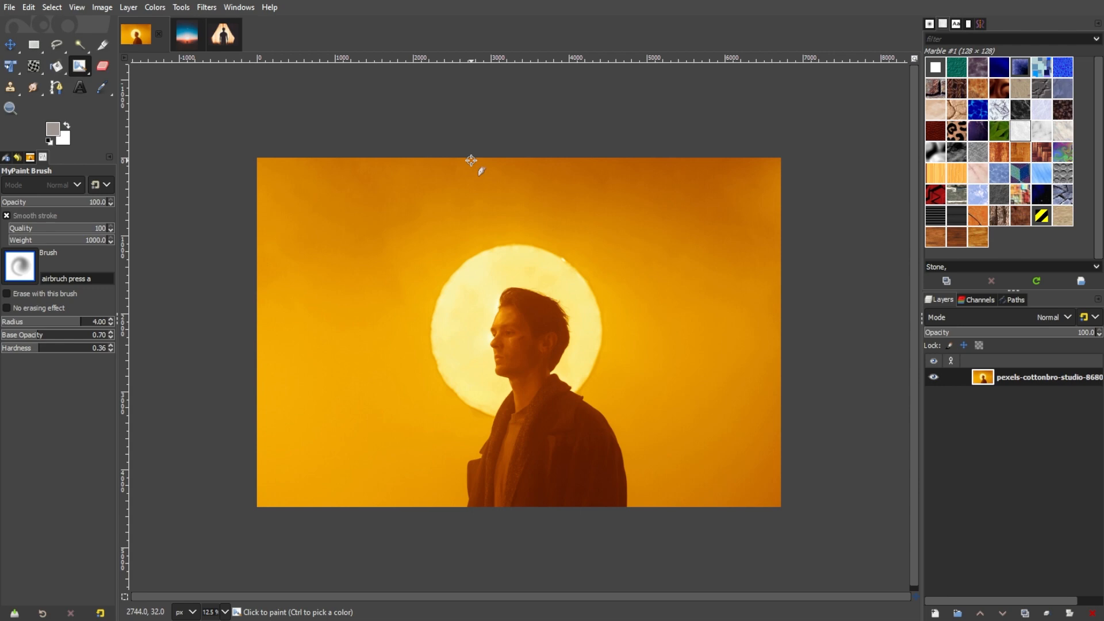
left_click(9, 7)
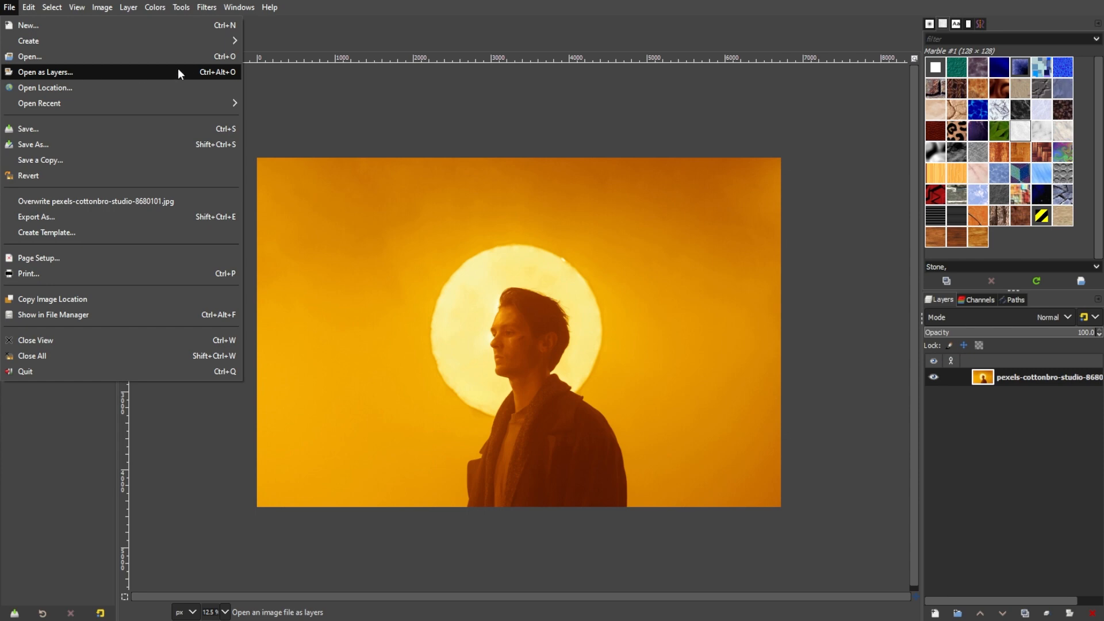
mouse_move(45, 71)
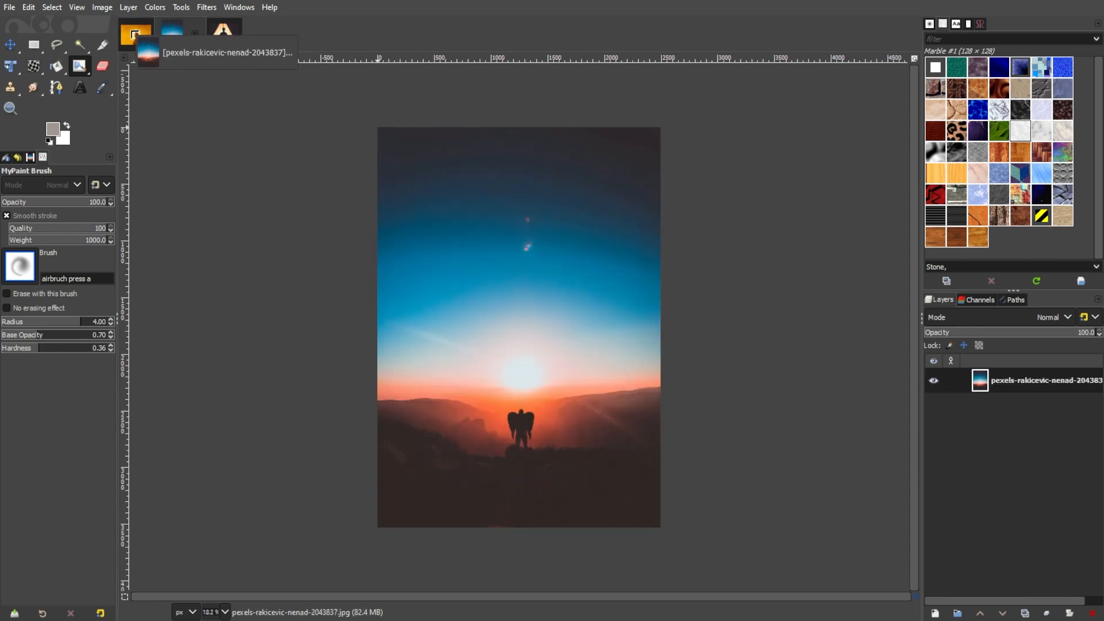
left_click(135, 34)
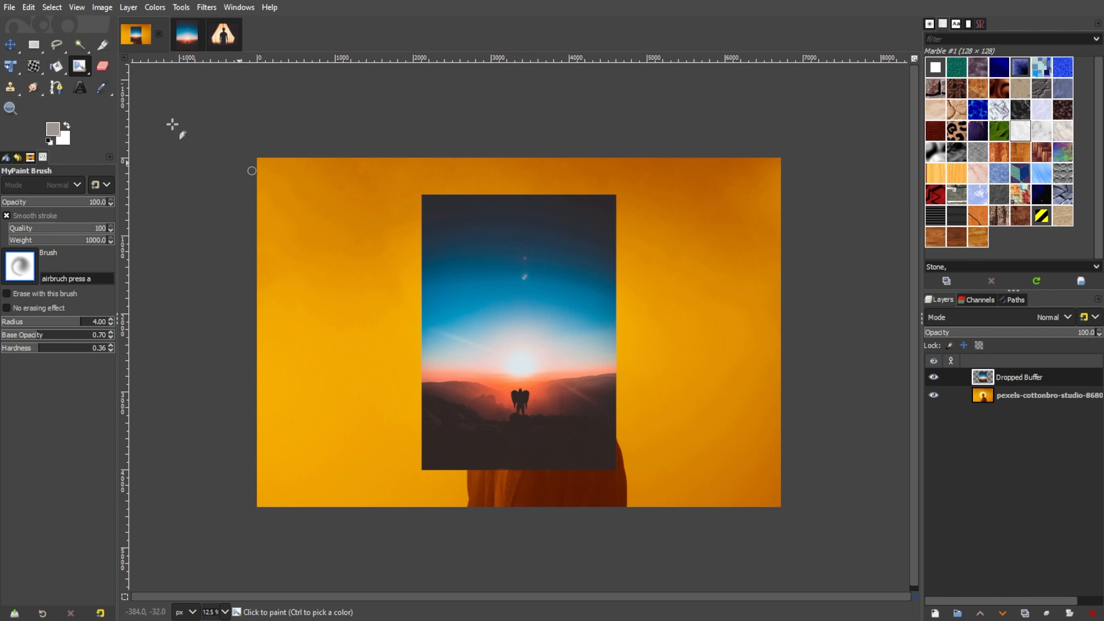
Move the sunset layer around and settle it in the lower centre of the canvas
left_click(10, 44)
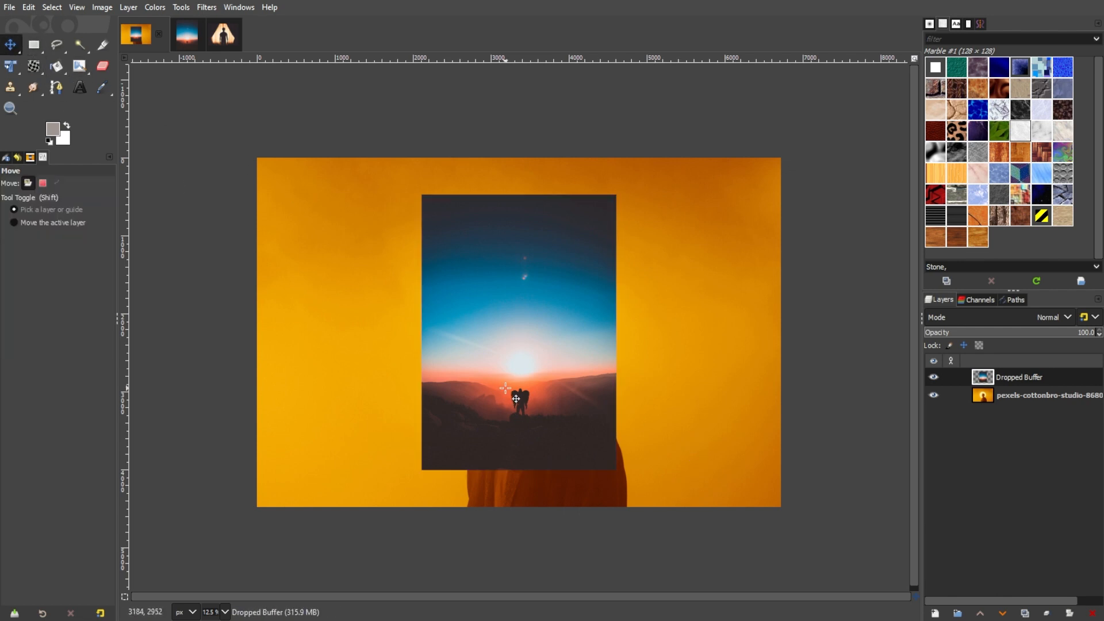
left_click_drag(515, 399, 503, 418)
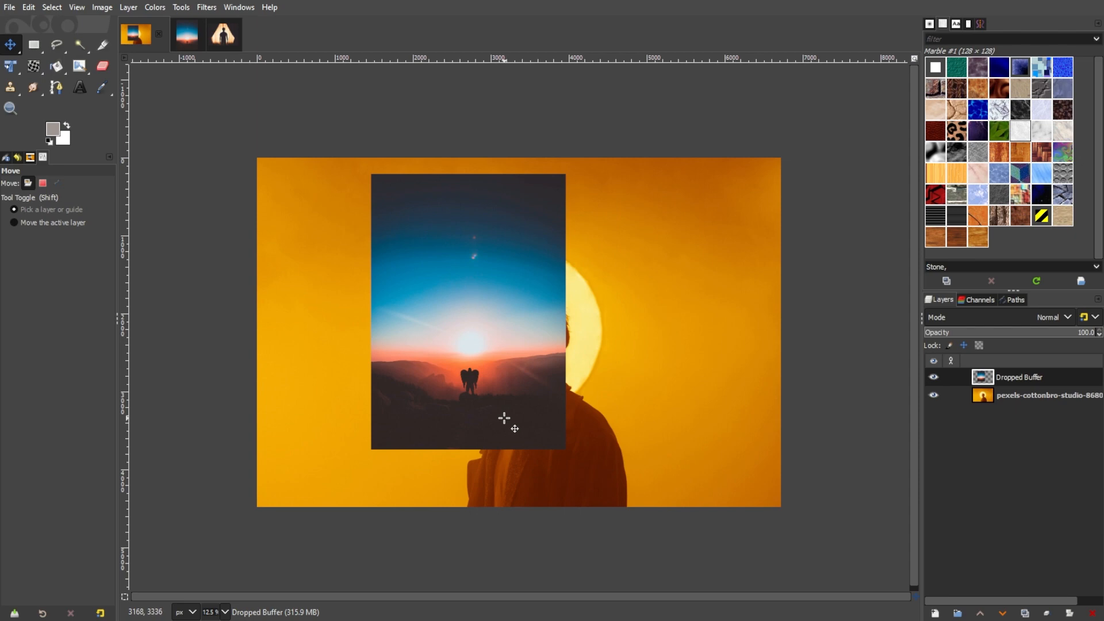
left_click_drag(504, 416, 485, 475)
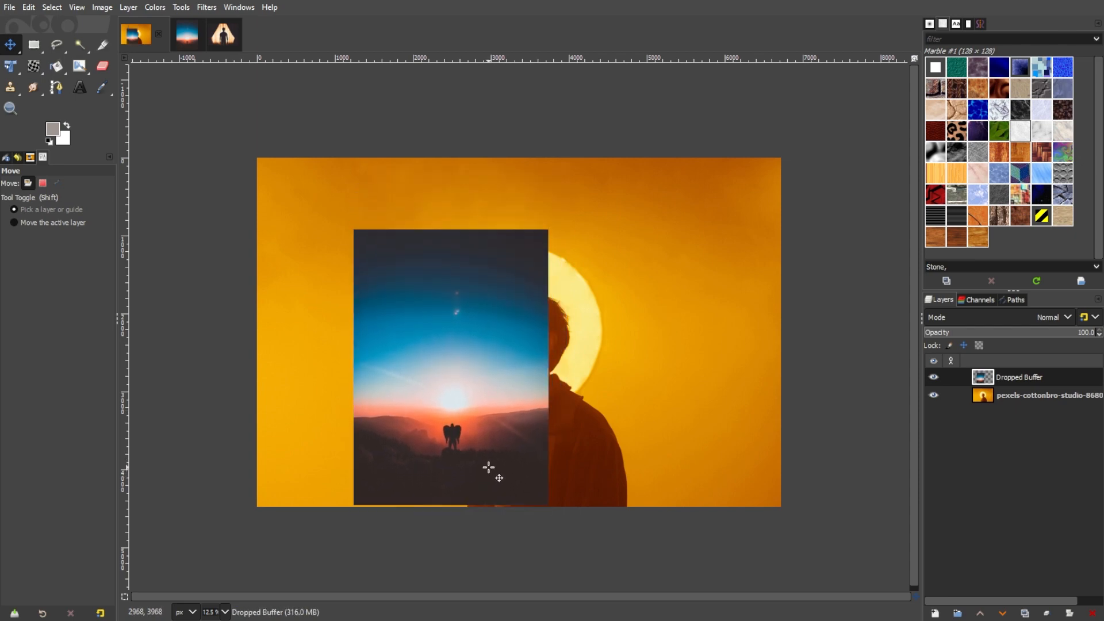
left_click_drag(489, 468, 398, 464)
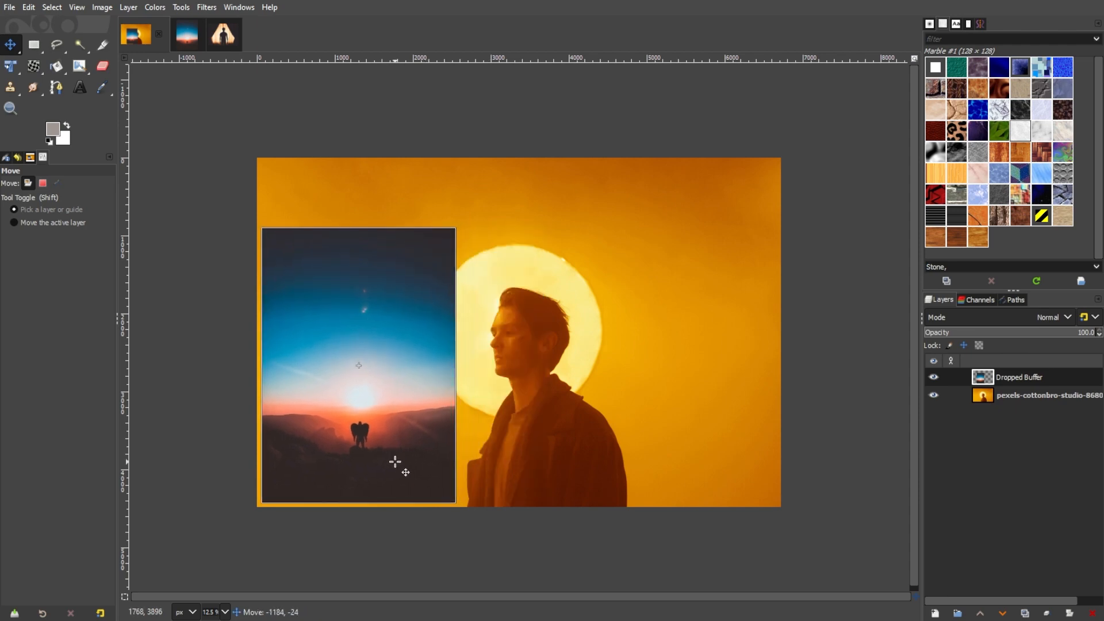
left_click_drag(405, 462, 399, 458)
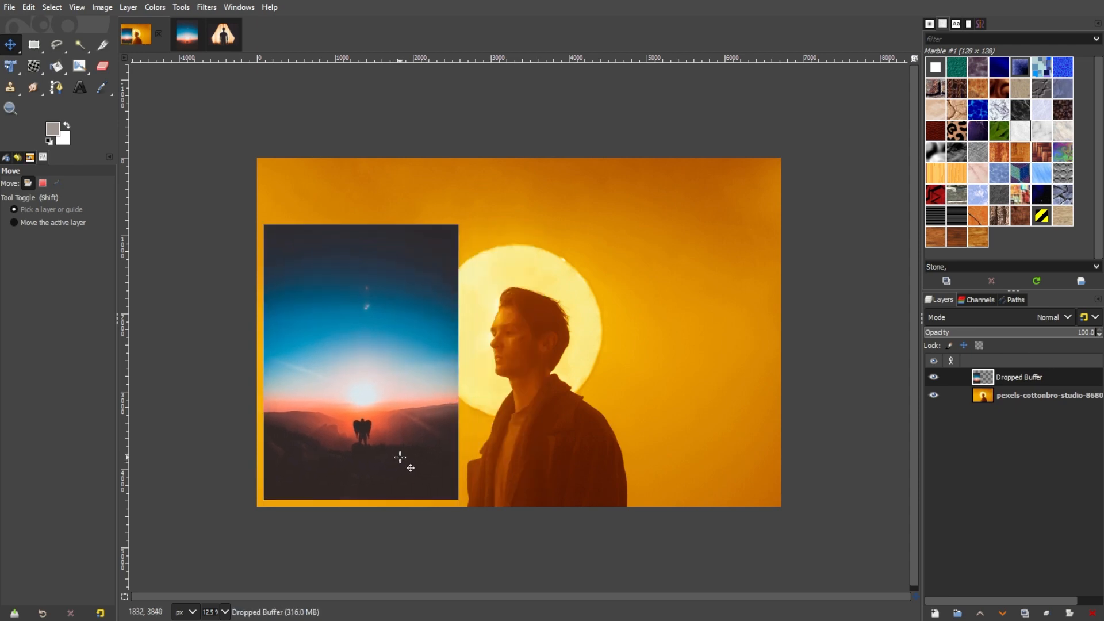
mouse_move(407, 464)
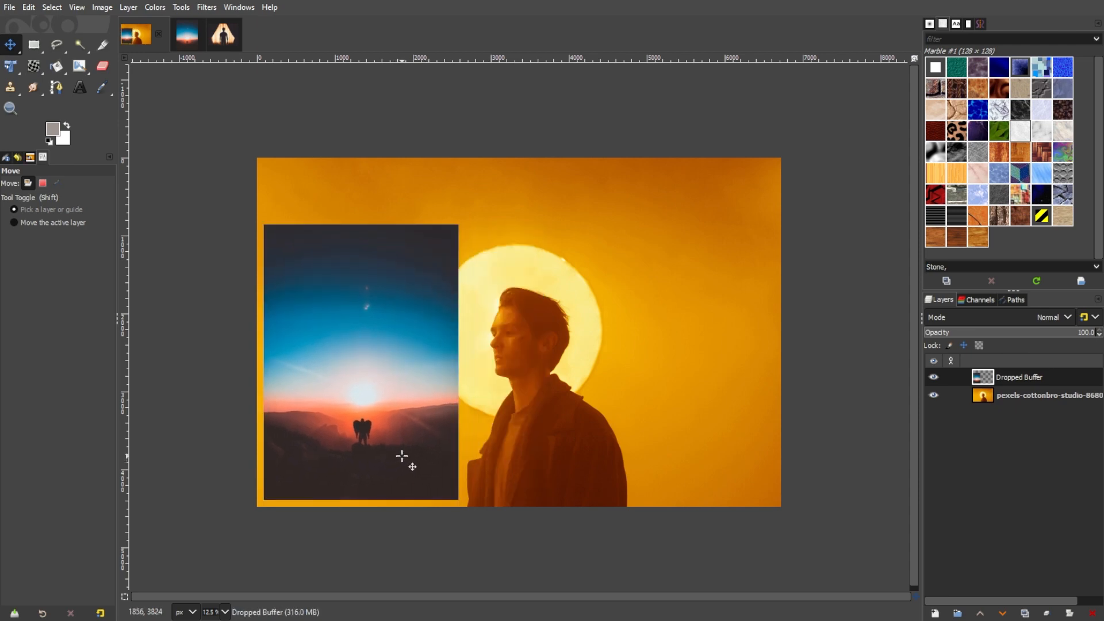
left_click_drag(412, 467, 421, 464)
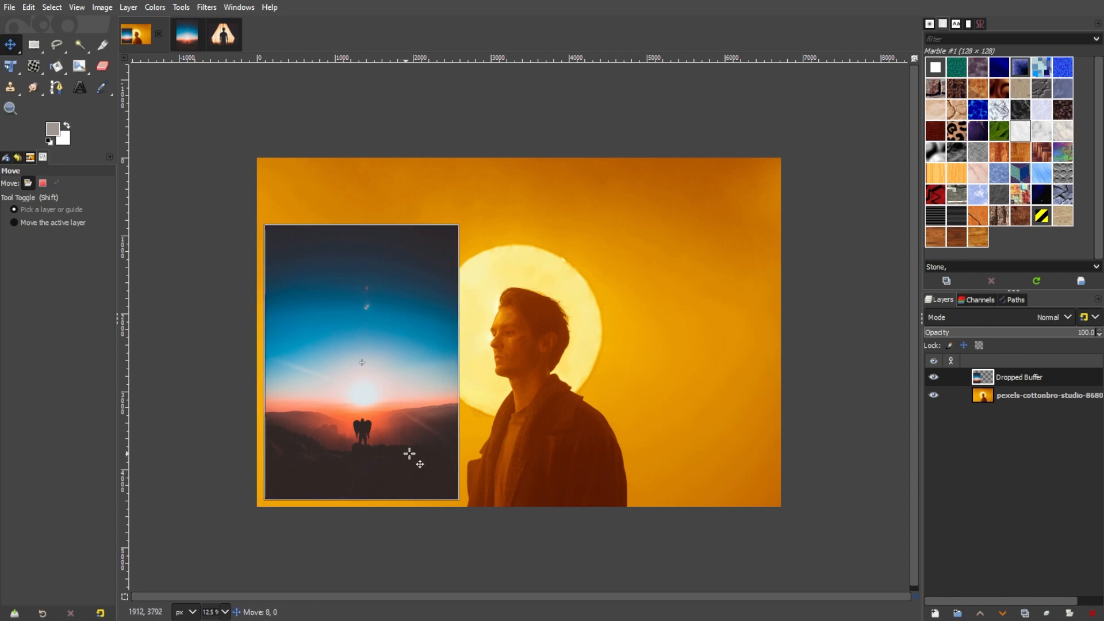
left_click_drag(361, 362, 520, 366)
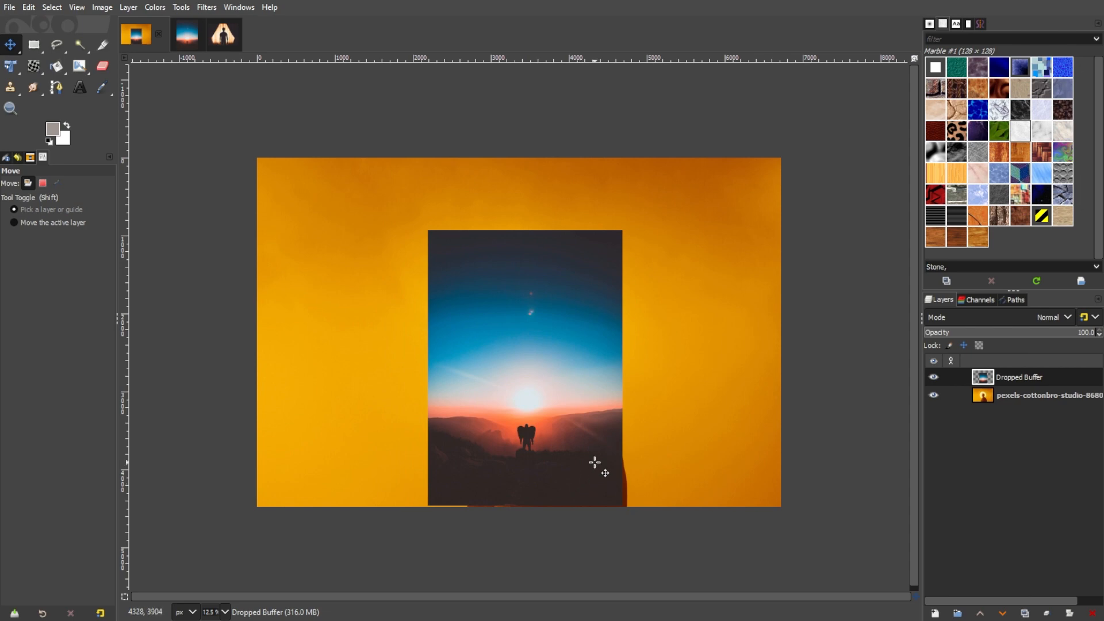
mouse_move(215, 144)
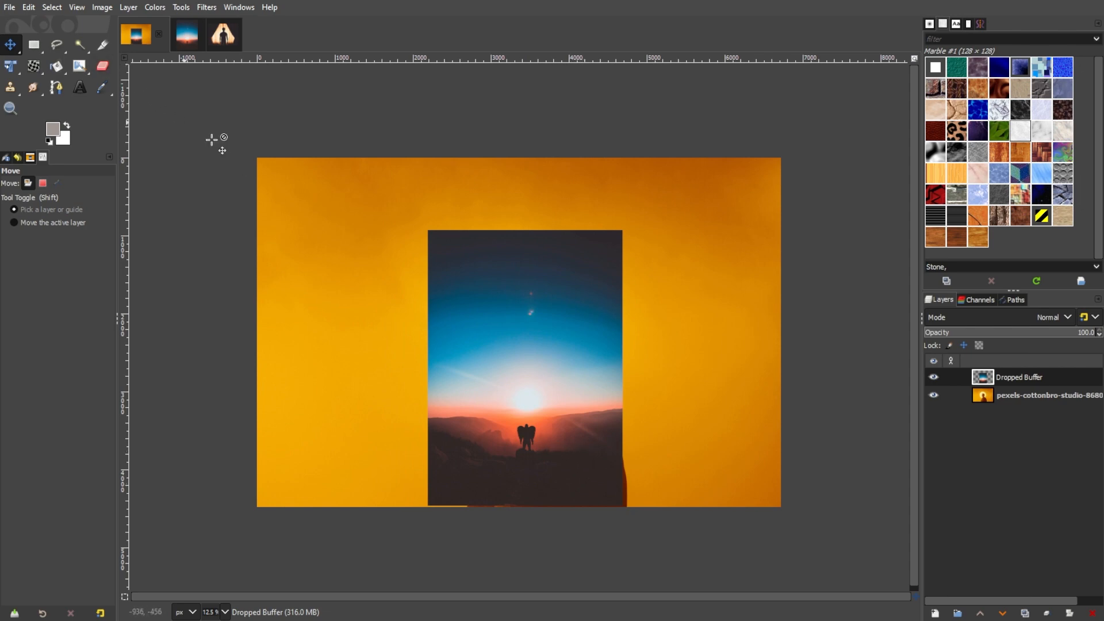
Scale the sunset layer up to span the canvas height, leaving narrow orange strips at the sides
left_click(10, 67)
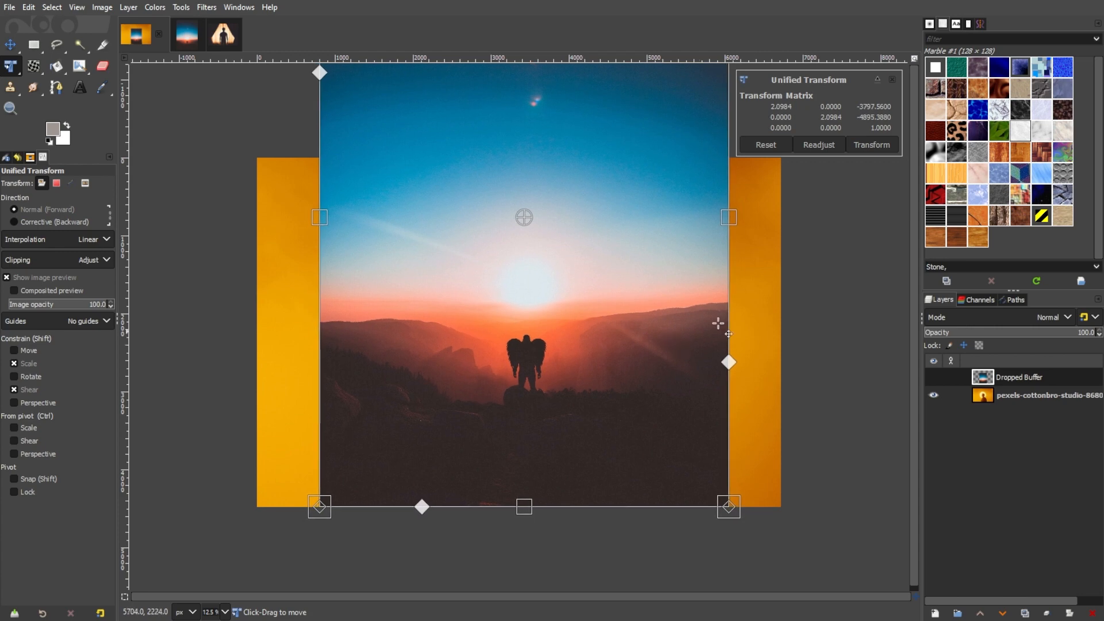
left_click(870, 146)
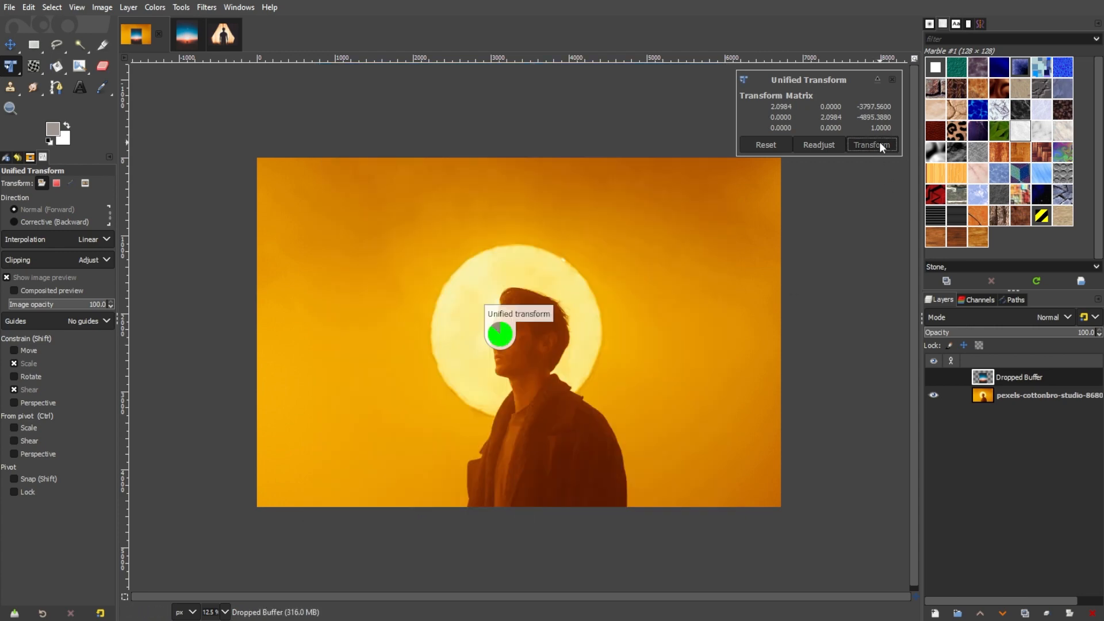
left_click(870, 145)
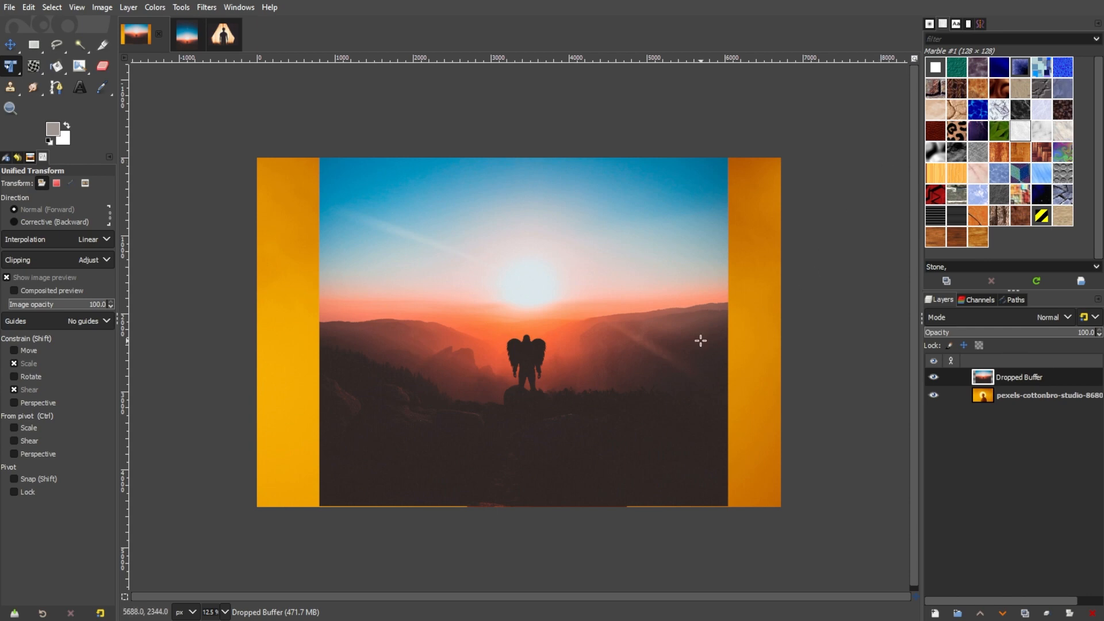
left_click(11, 44)
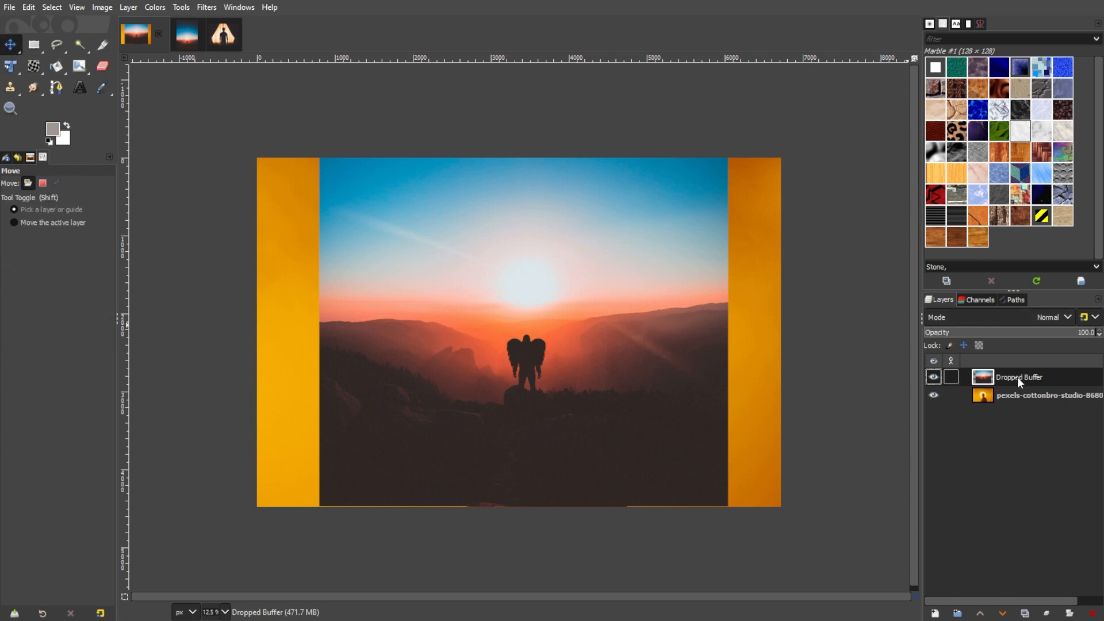
Try Color erase and Lighten only modes, then settle on Multiply for the sunset layer
left_click(1054, 318)
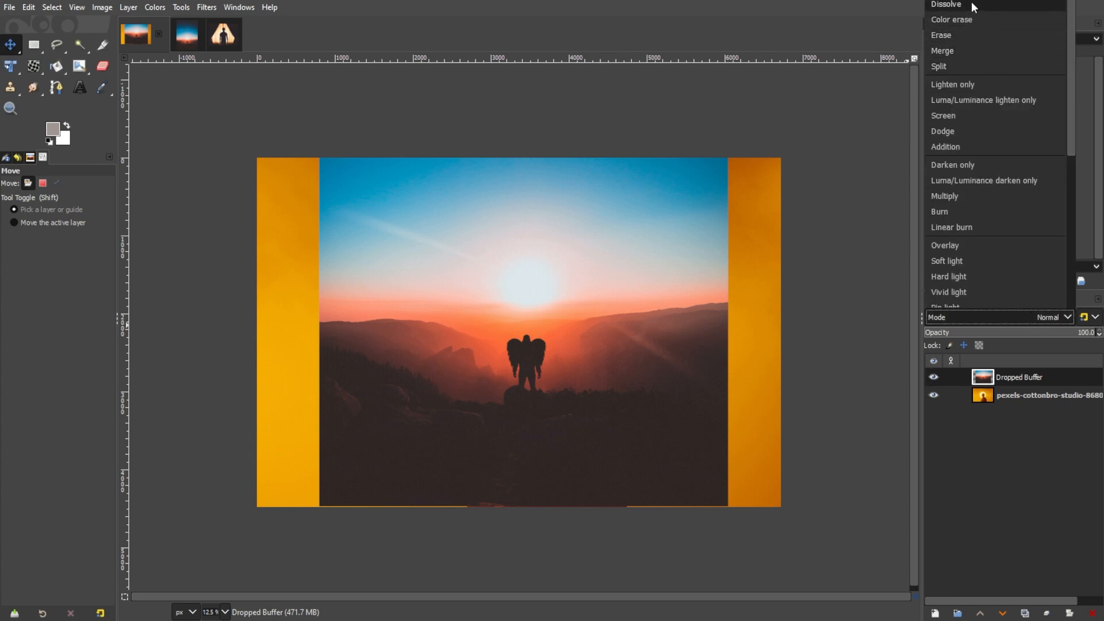
left_click(951, 19)
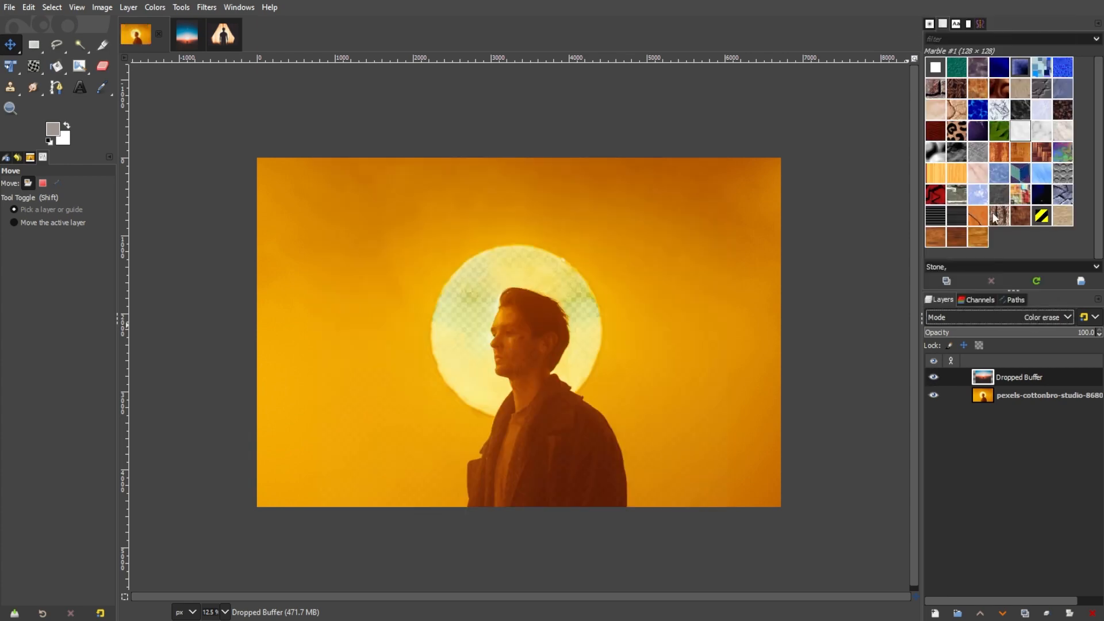
left_click(1044, 317)
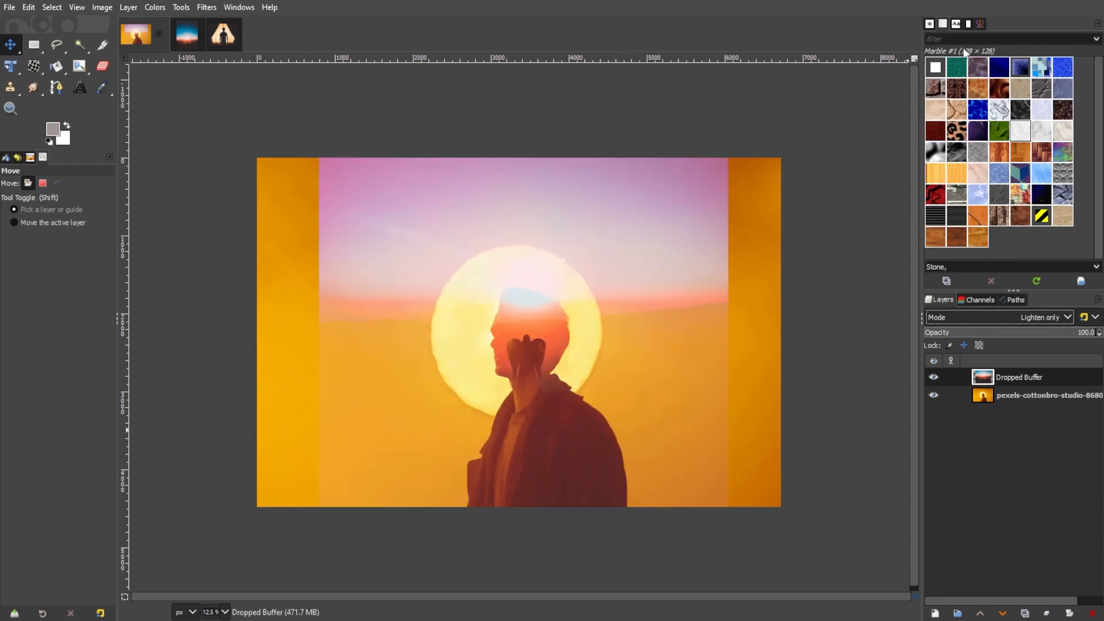
left_click(1045, 317)
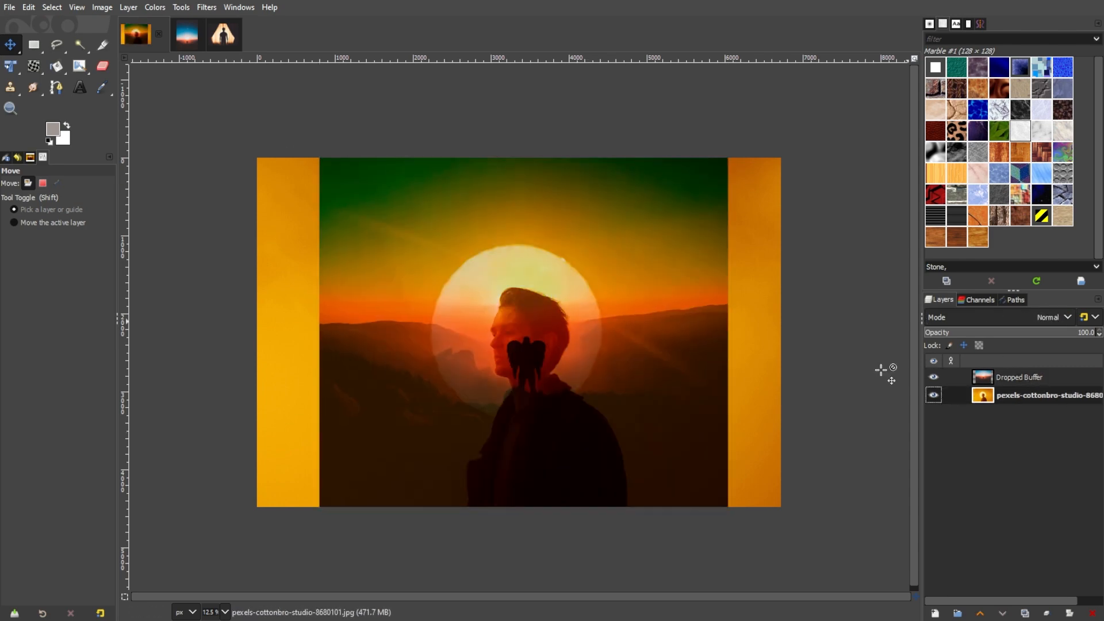
Transform the sunset layer again so it covers the whole canvas
left_click(12, 67)
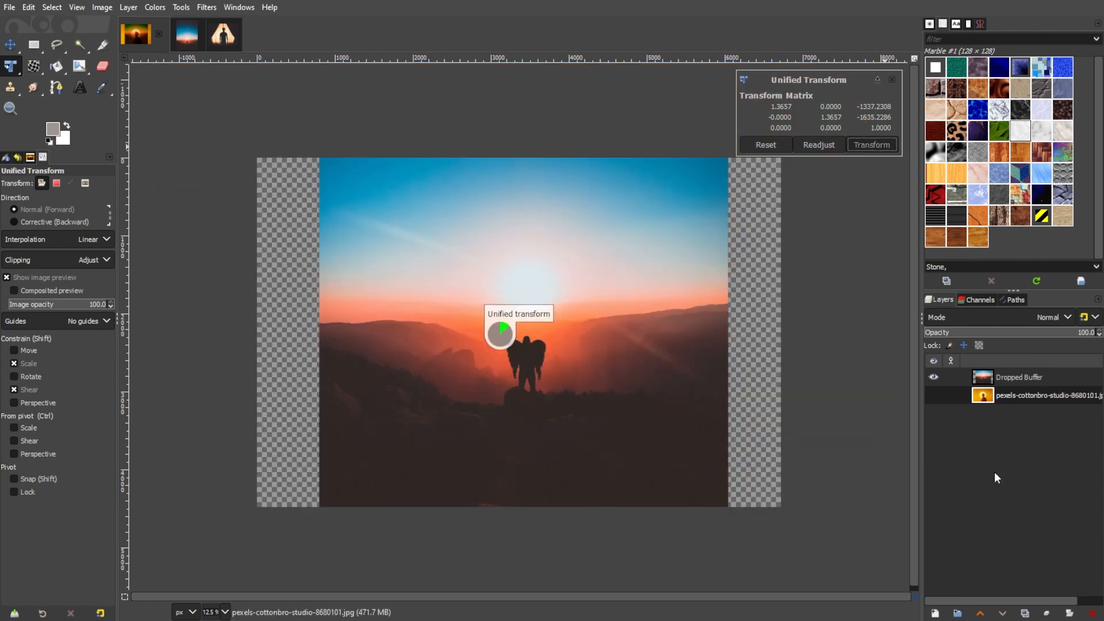
left_click(870, 145)
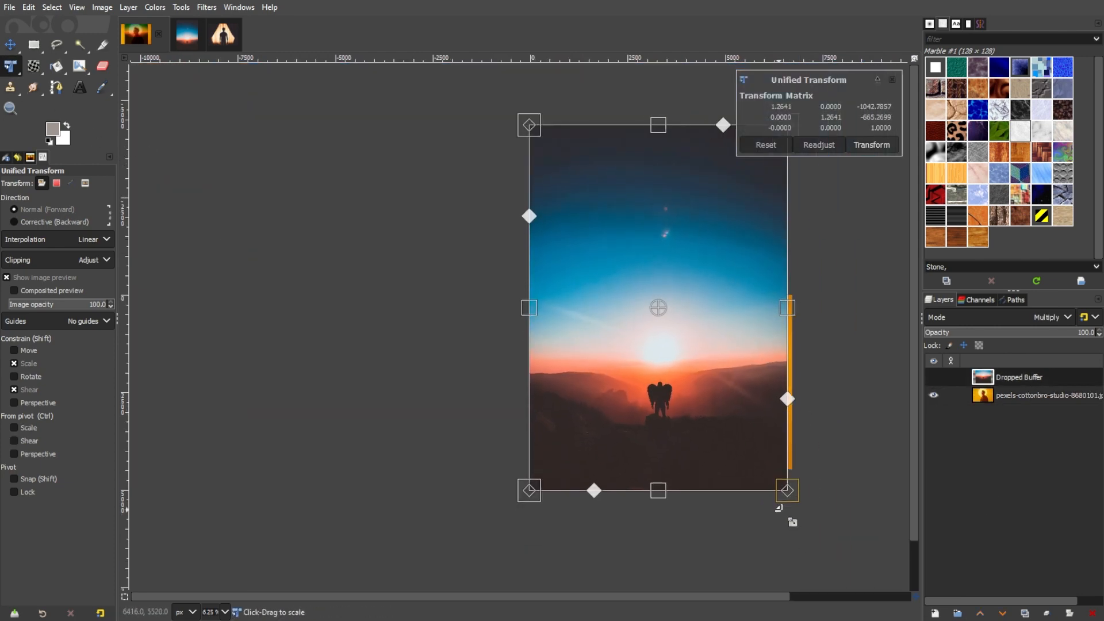
left_click(870, 145)
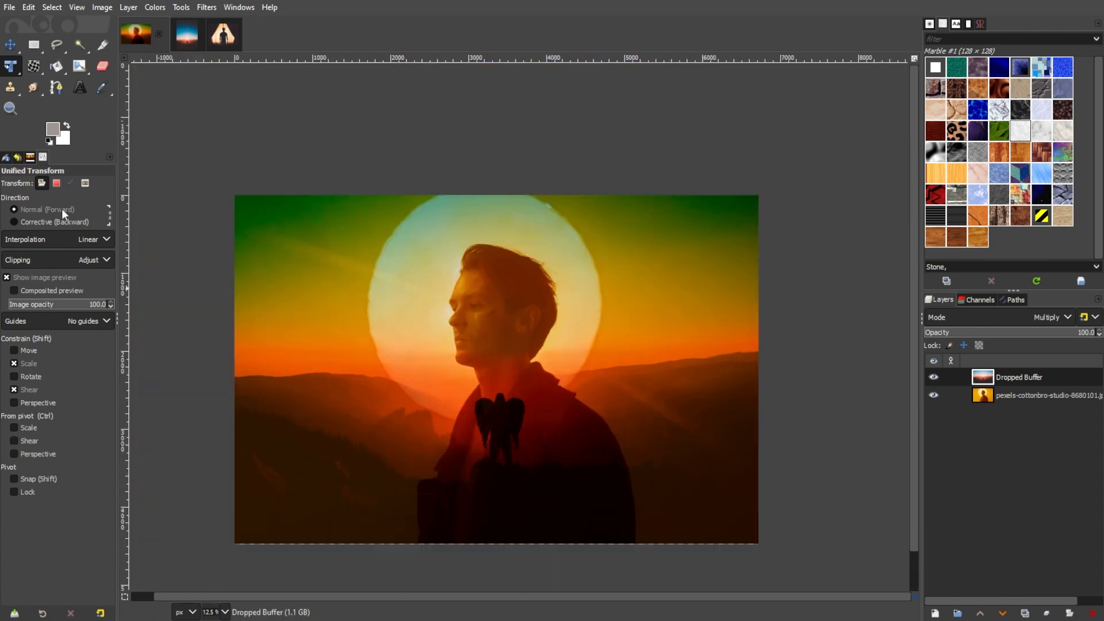
left_click(11, 45)
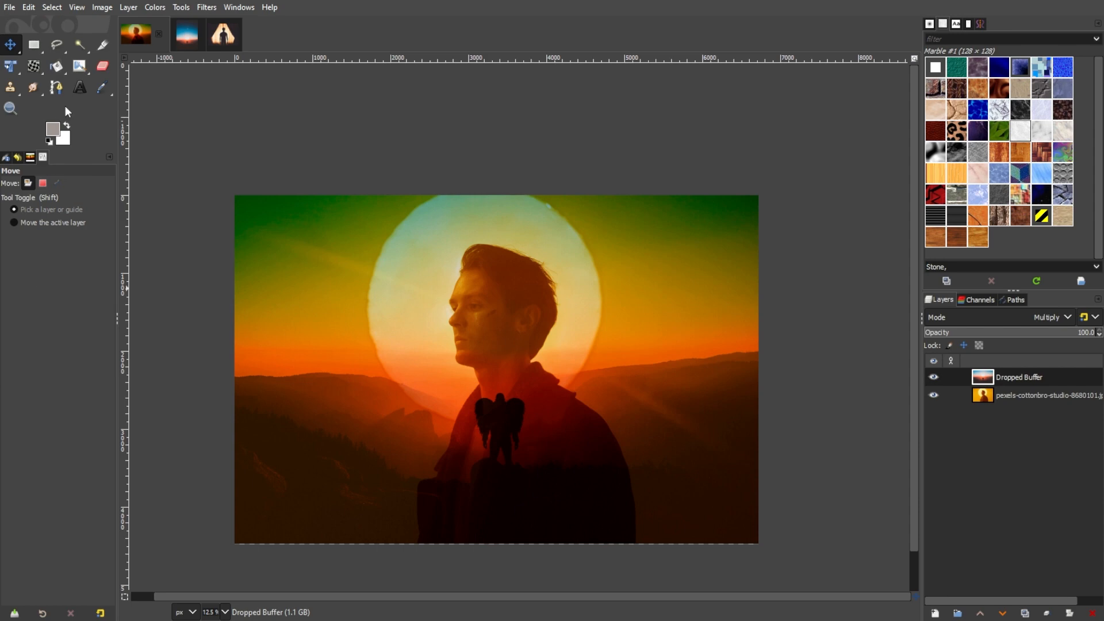
left_click(101, 67)
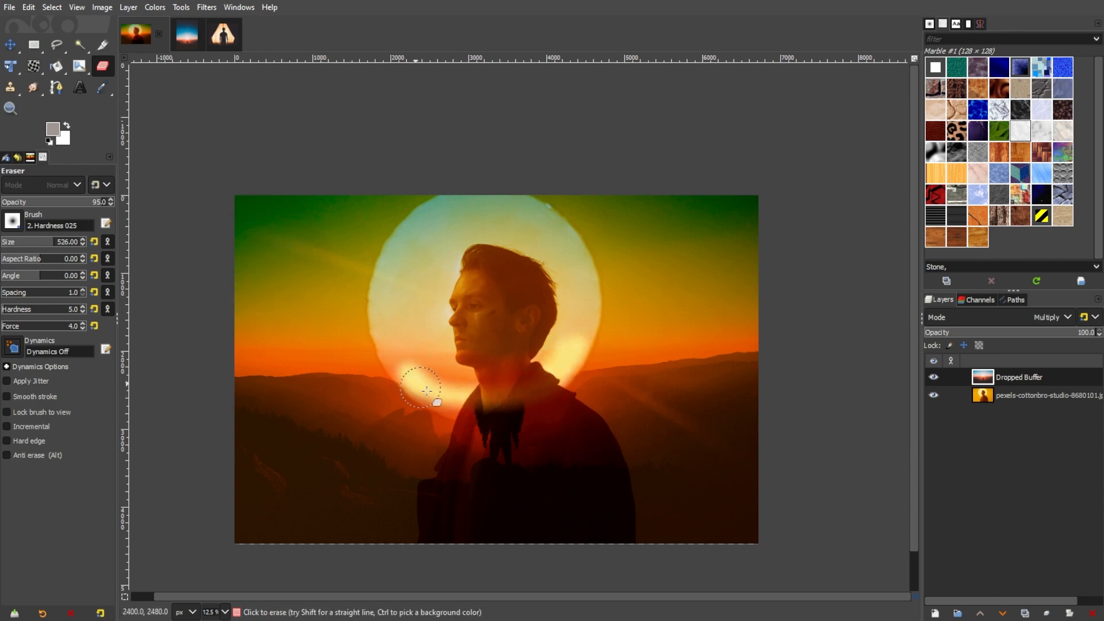
Erase the sunset layer around the sun and over the man's chest so his face and the glow show through
left_click_drag(425, 390, 556, 306)
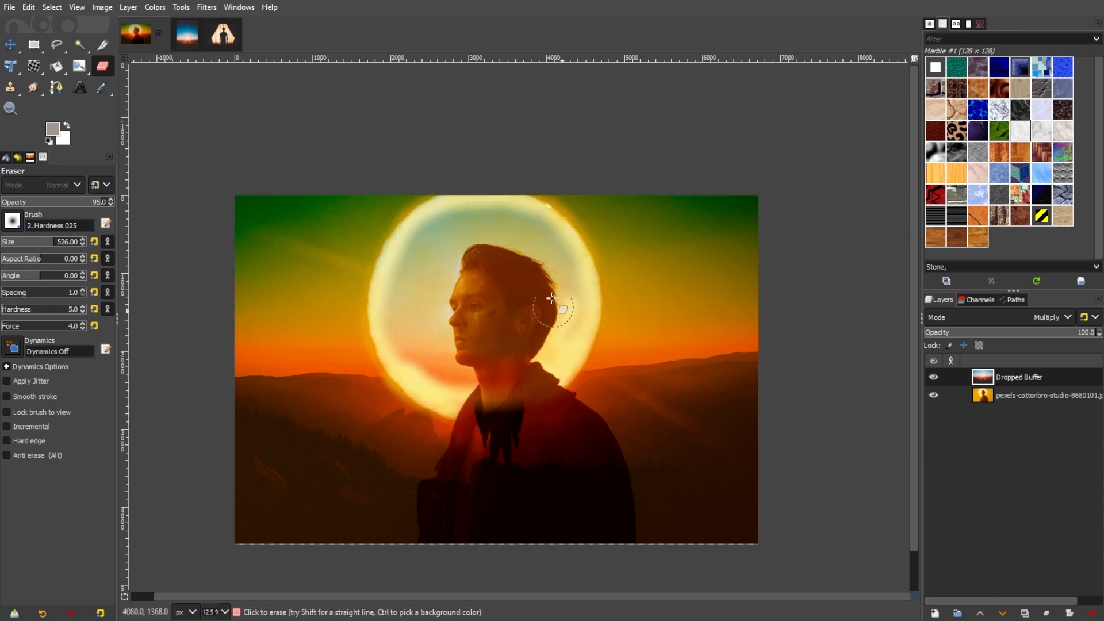
left_click_drag(556, 302, 481, 437)
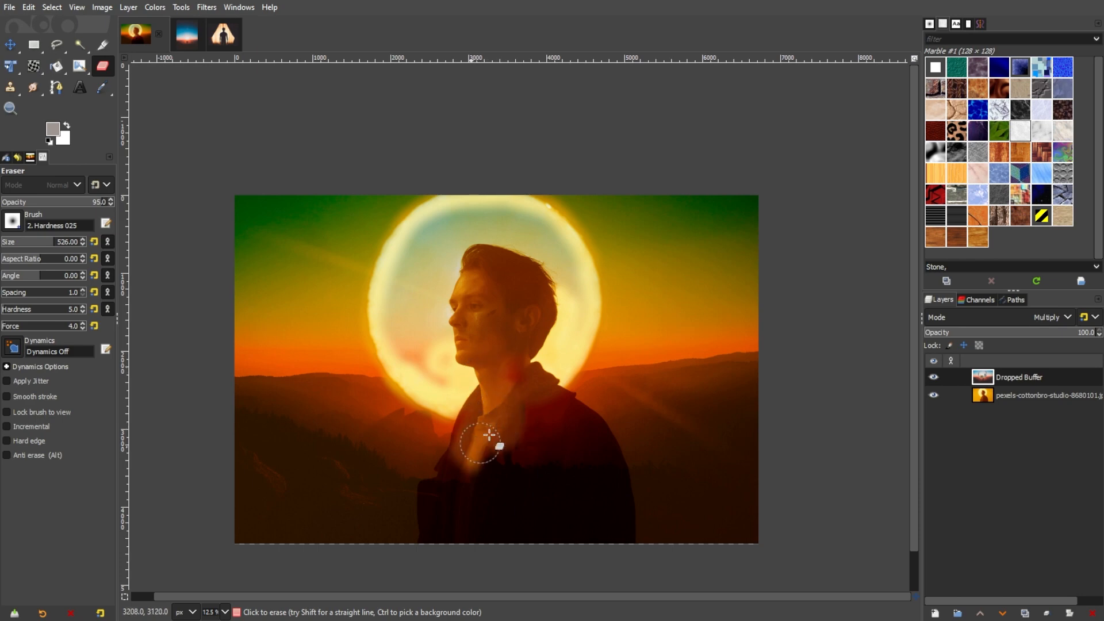
left_click_drag(487, 437, 461, 317)
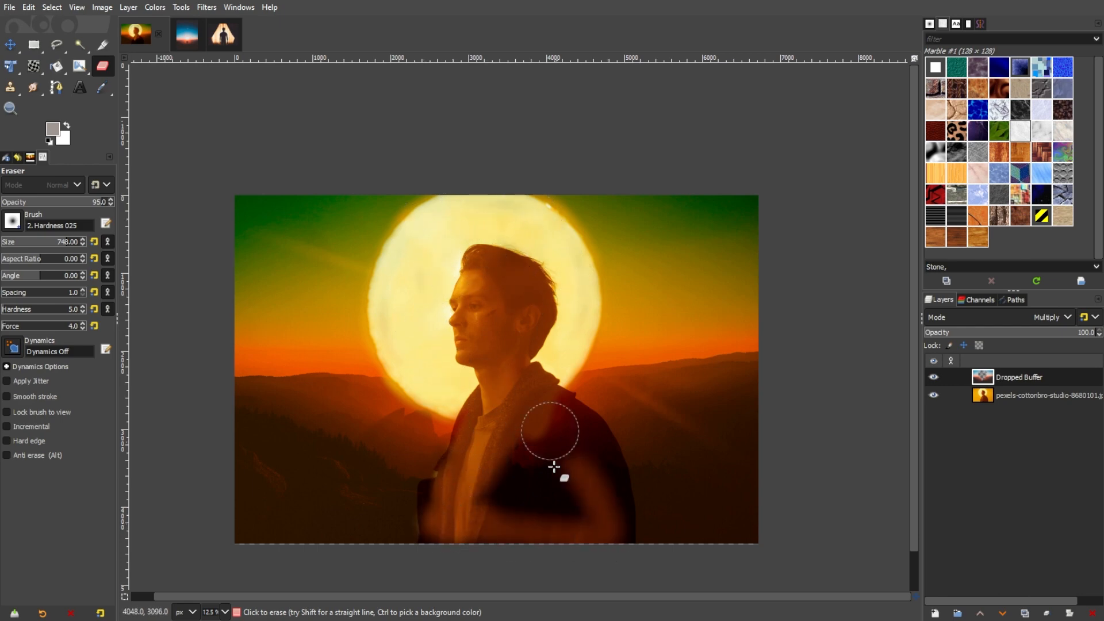
left_click_drag(554, 467, 447, 502)
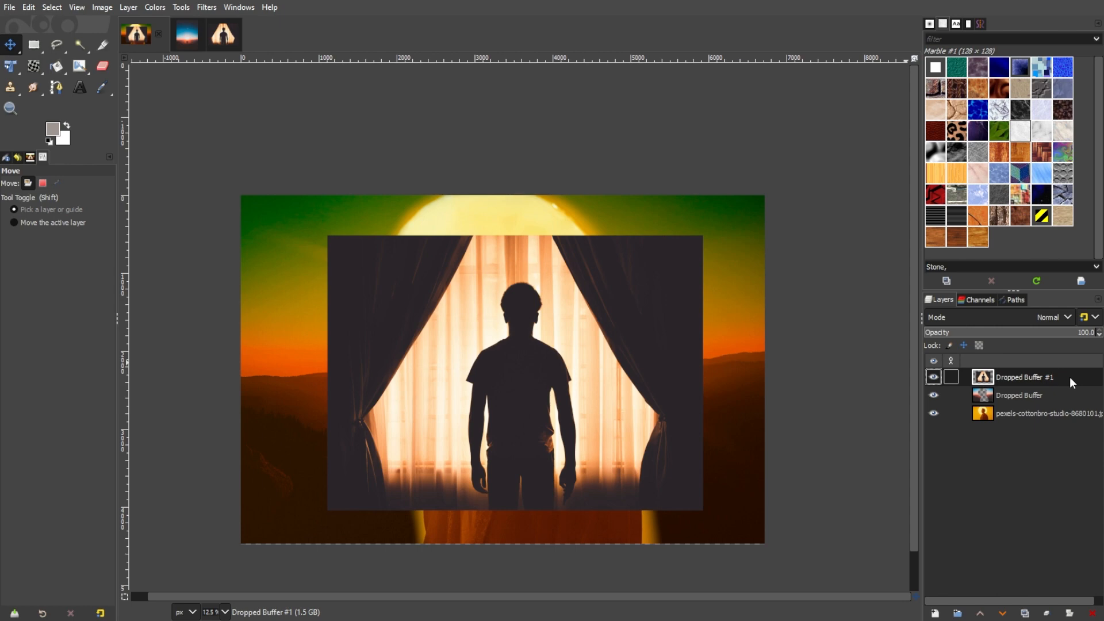
Add a white, fully opaque layer mask to the curtain silhouette layer
left_click(127, 6)
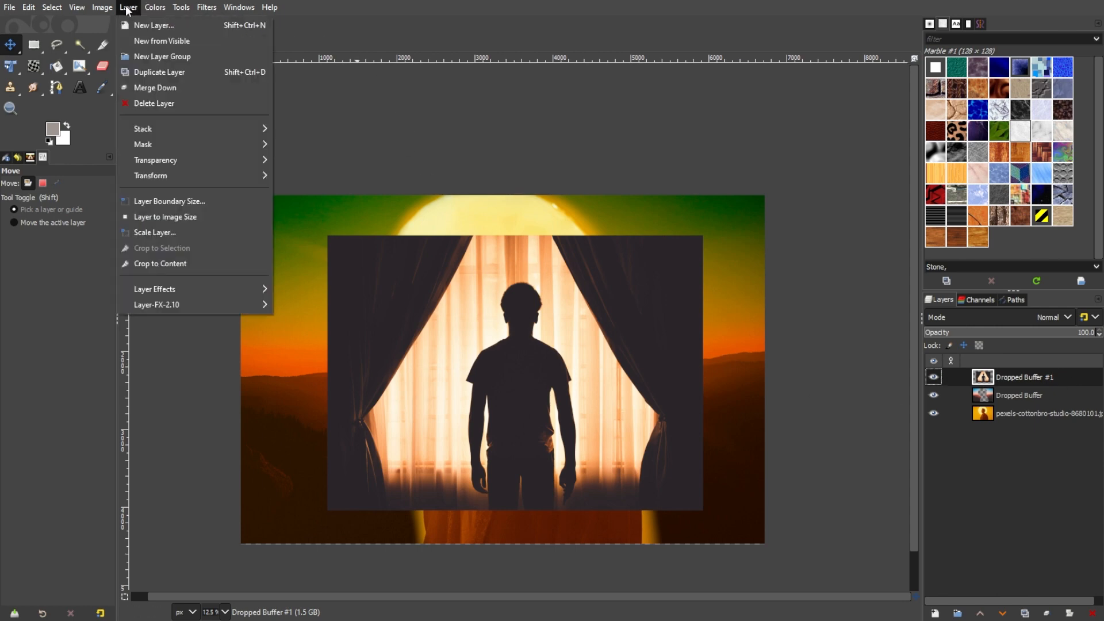
mouse_move(143, 145)
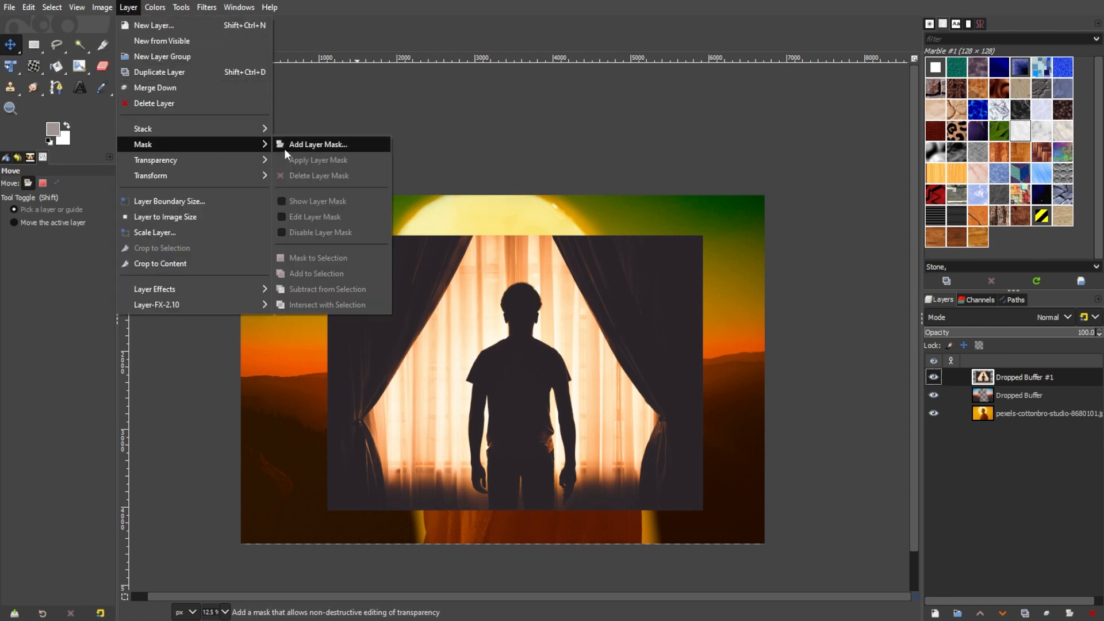
left_click(318, 144)
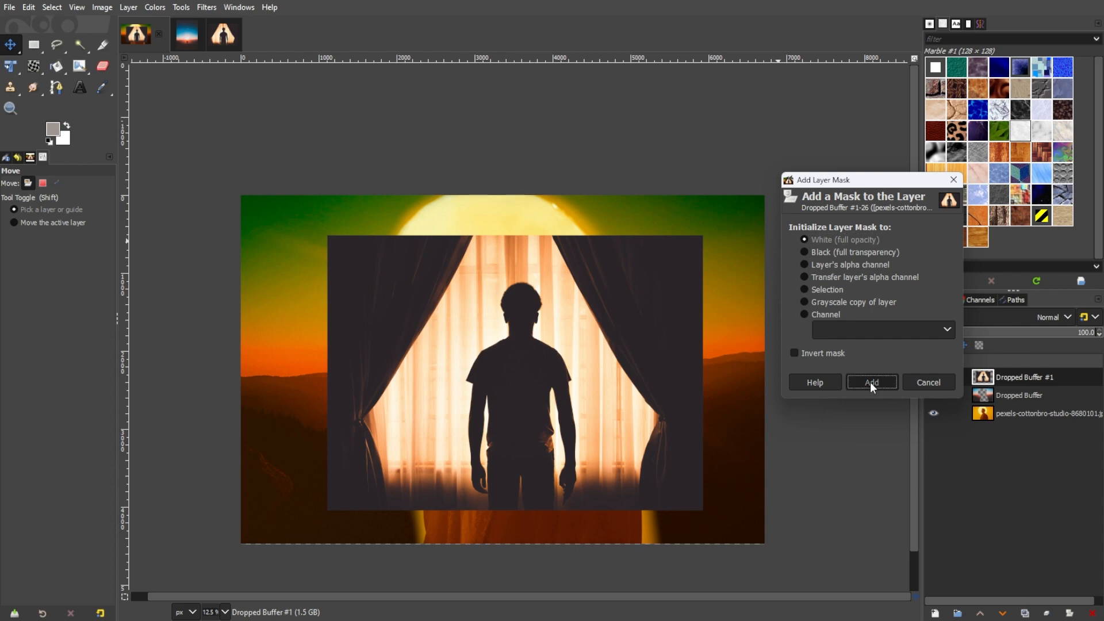
left_click(870, 381)
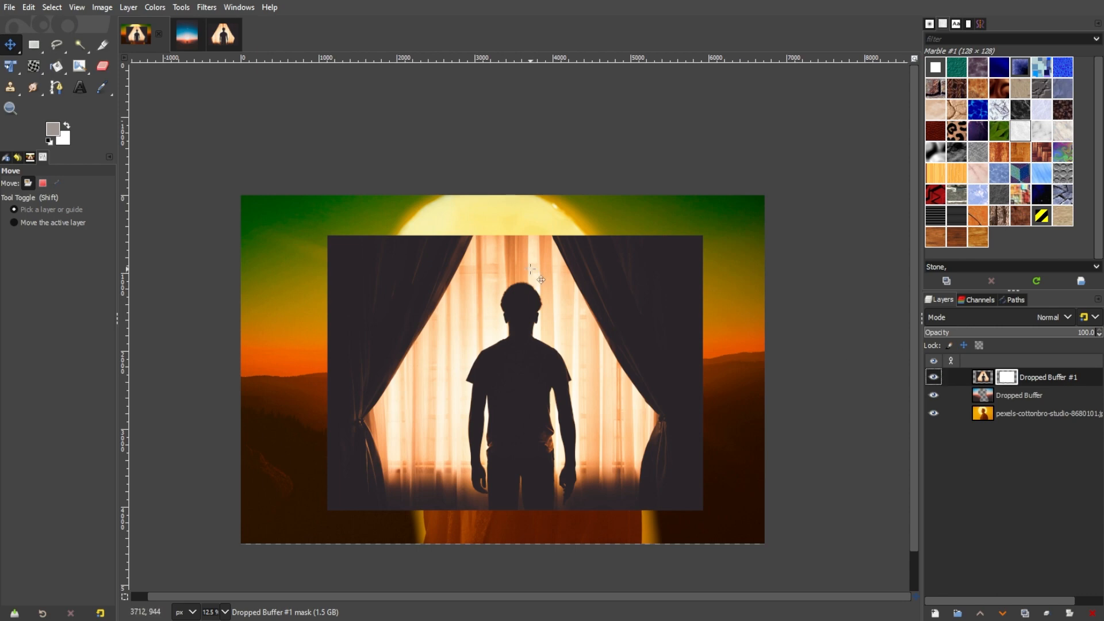
Paint black on the mask to fade out the left curtain of the silhouette photo
left_click(80, 67)
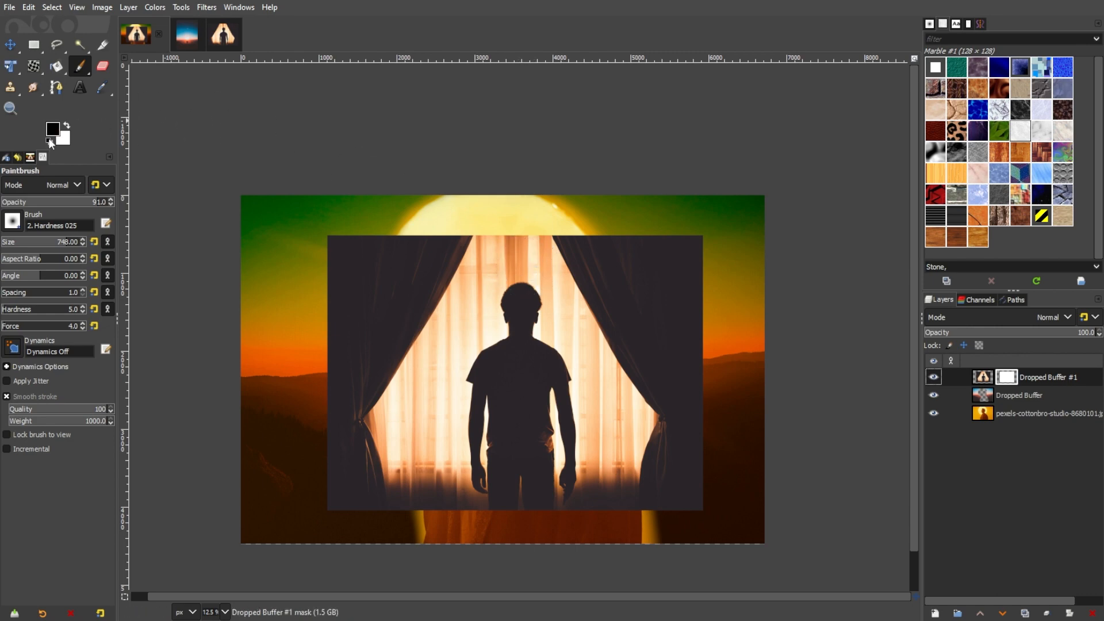
mouse_move(48, 143)
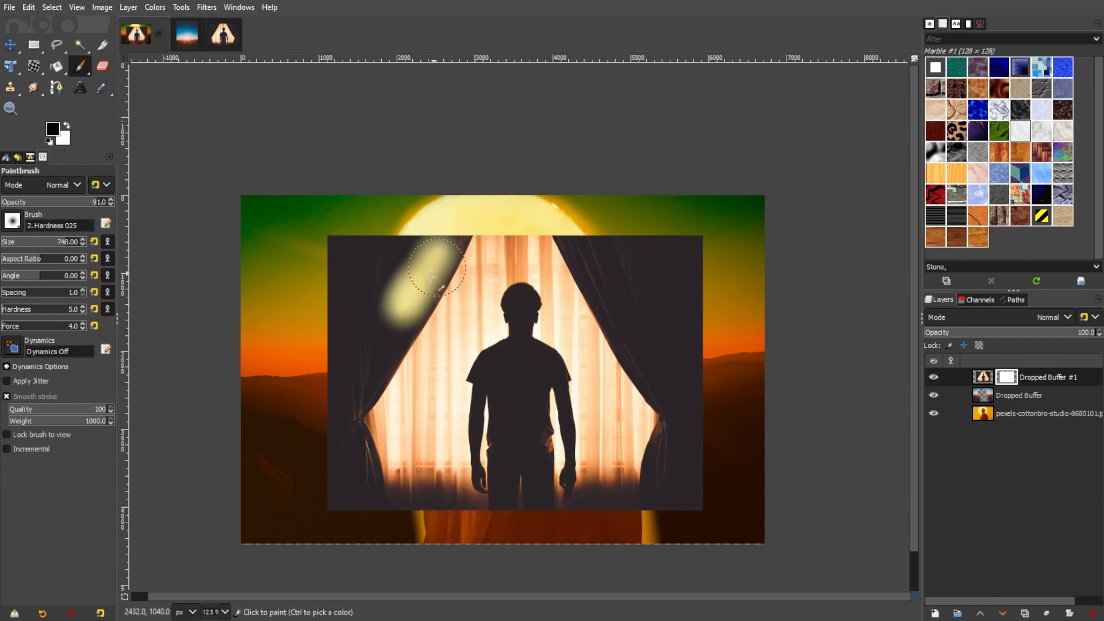
left_click_drag(429, 275, 334, 388)
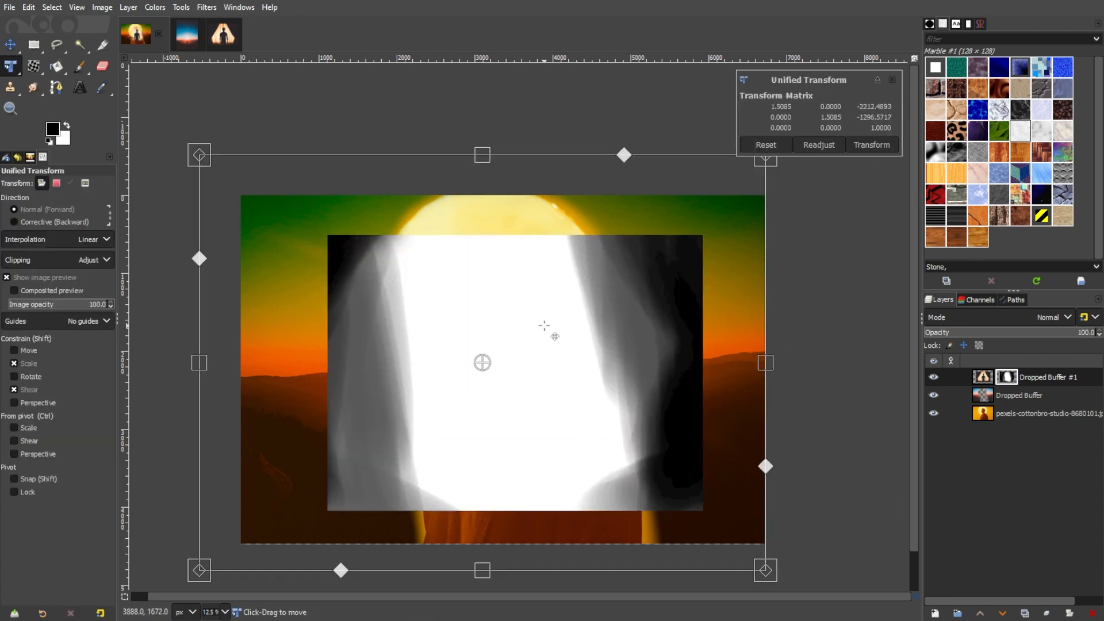
Scale the silhouette layer onto the man's chest and blend it in Soft light mode
left_click_drag(765, 155, 812, 215)
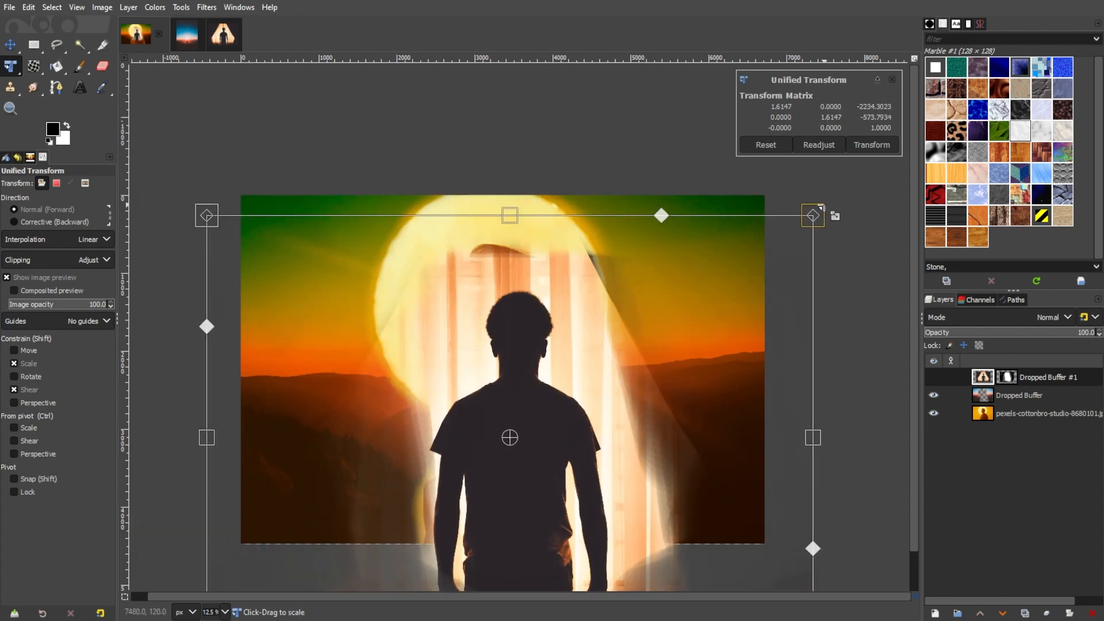
left_click(870, 145)
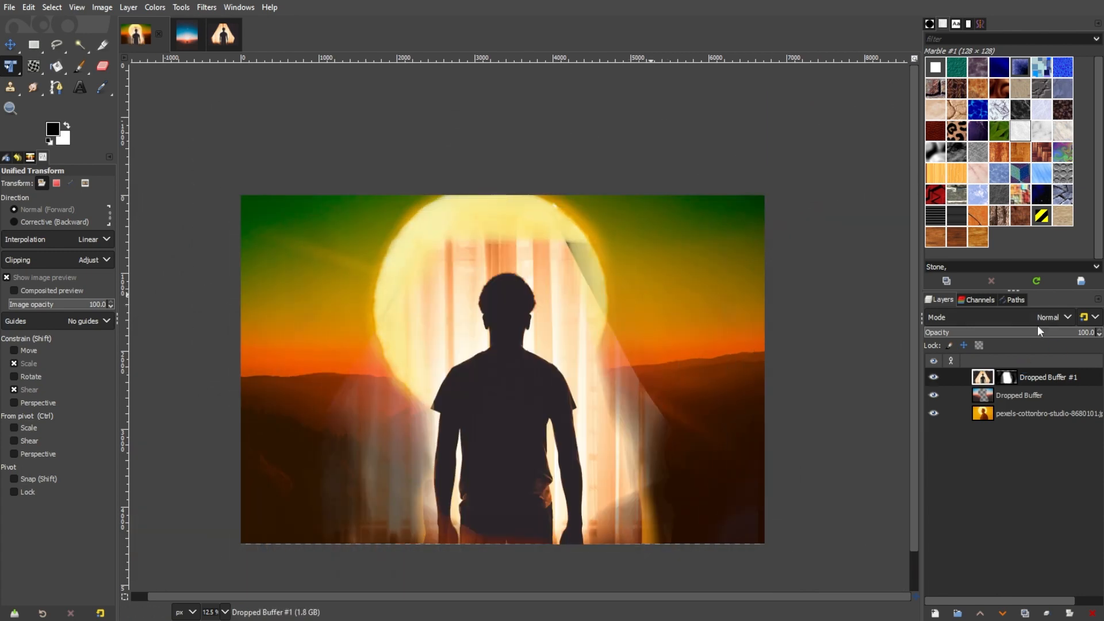
left_click(1048, 317)
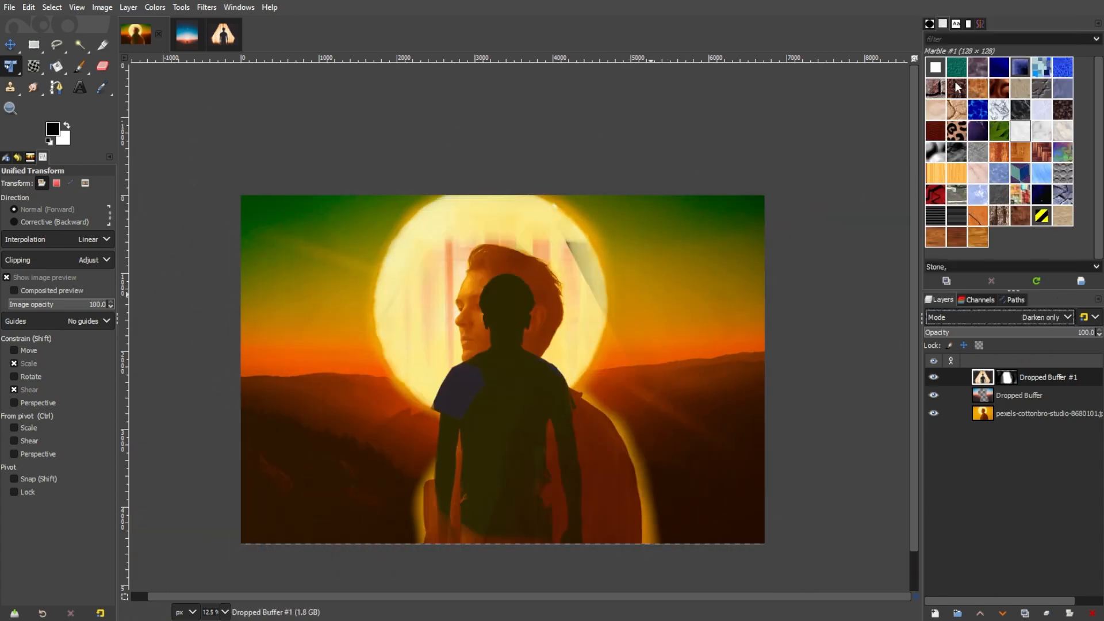
left_click(1045, 317)
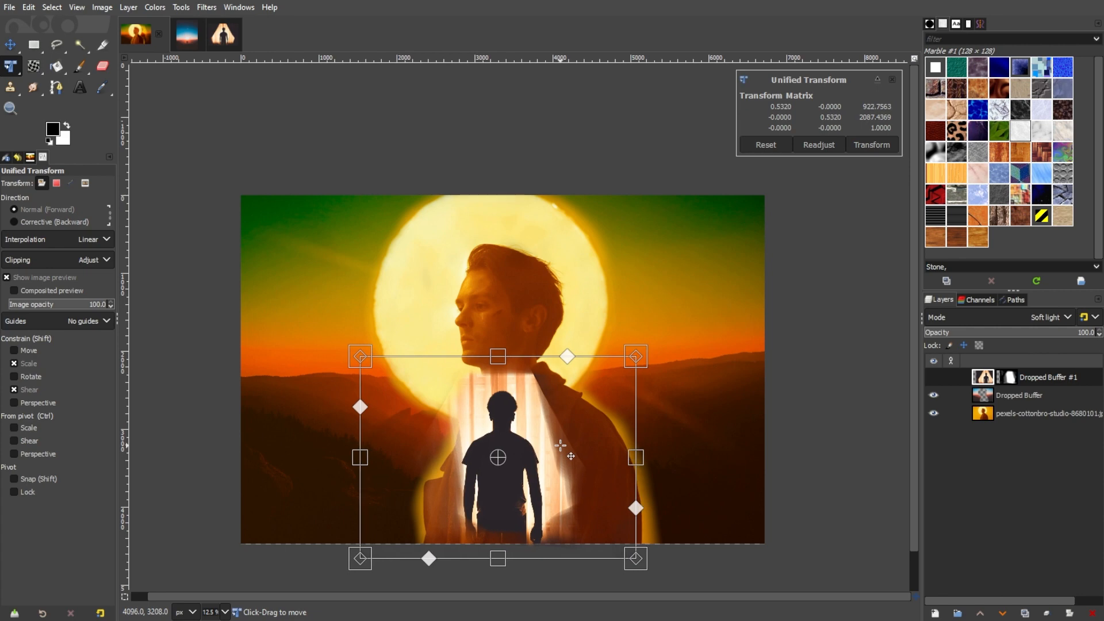
left_click(871, 145)
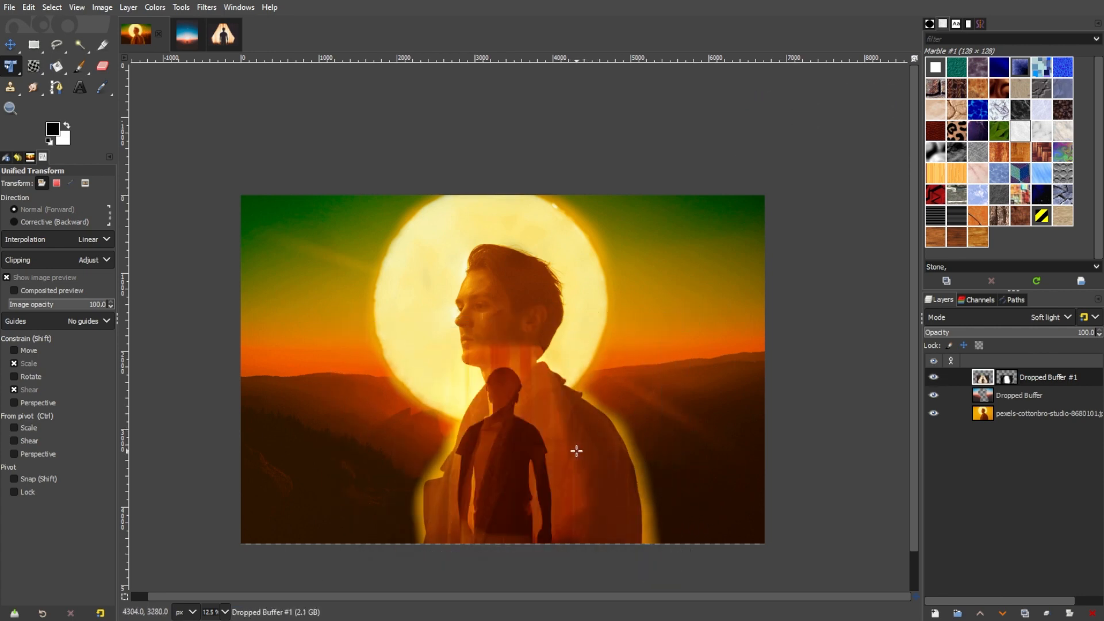